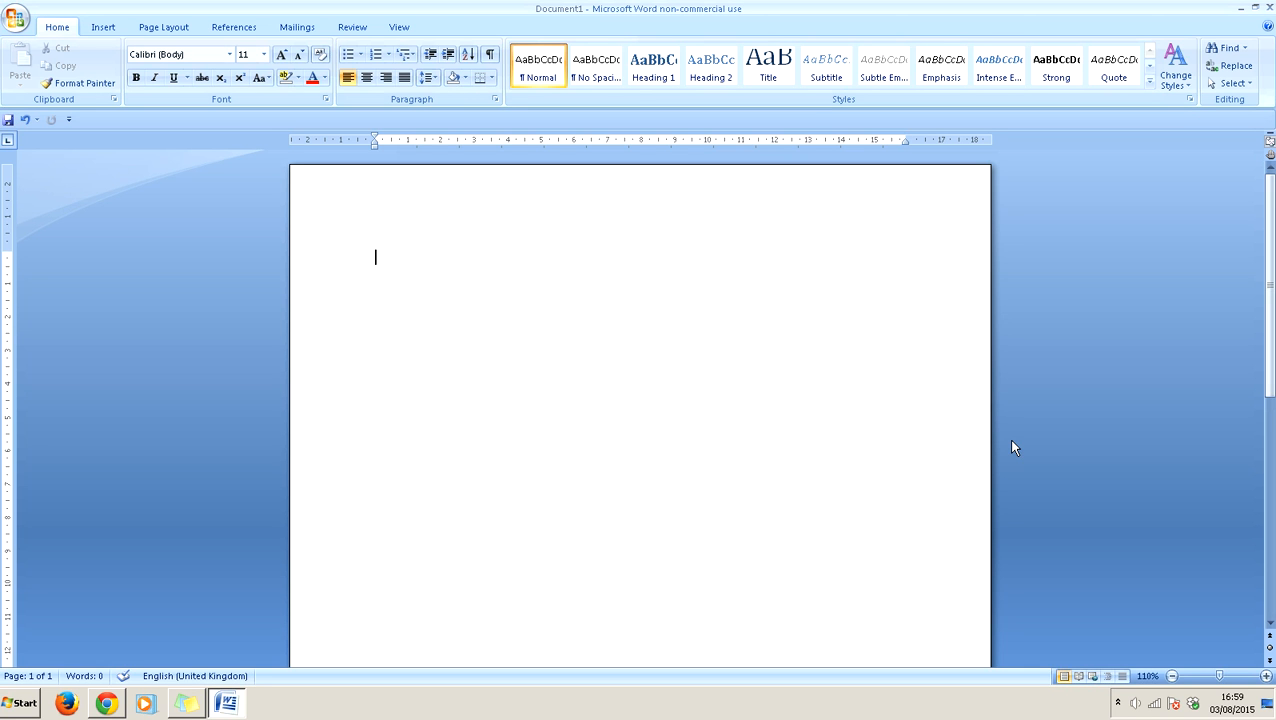
mouse_move(1014, 414)
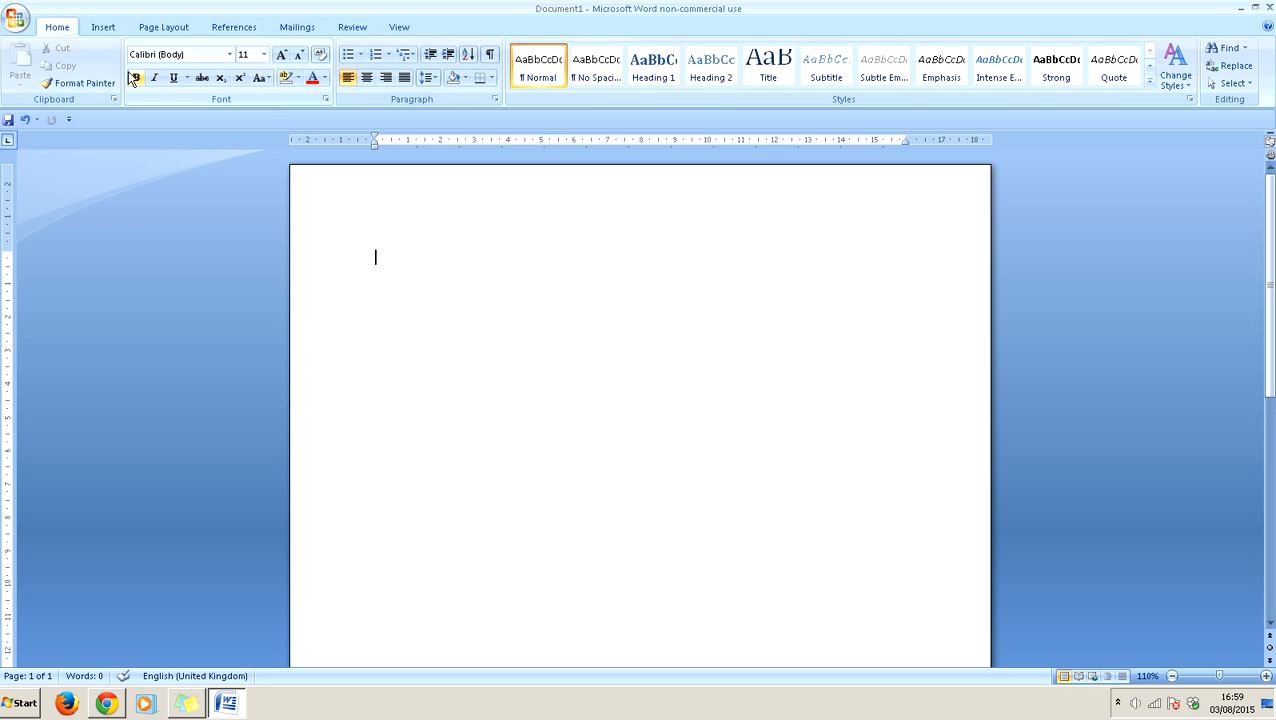
Step: Bring up the Insert ribbon so the Equation button is in reach
click(100, 16)
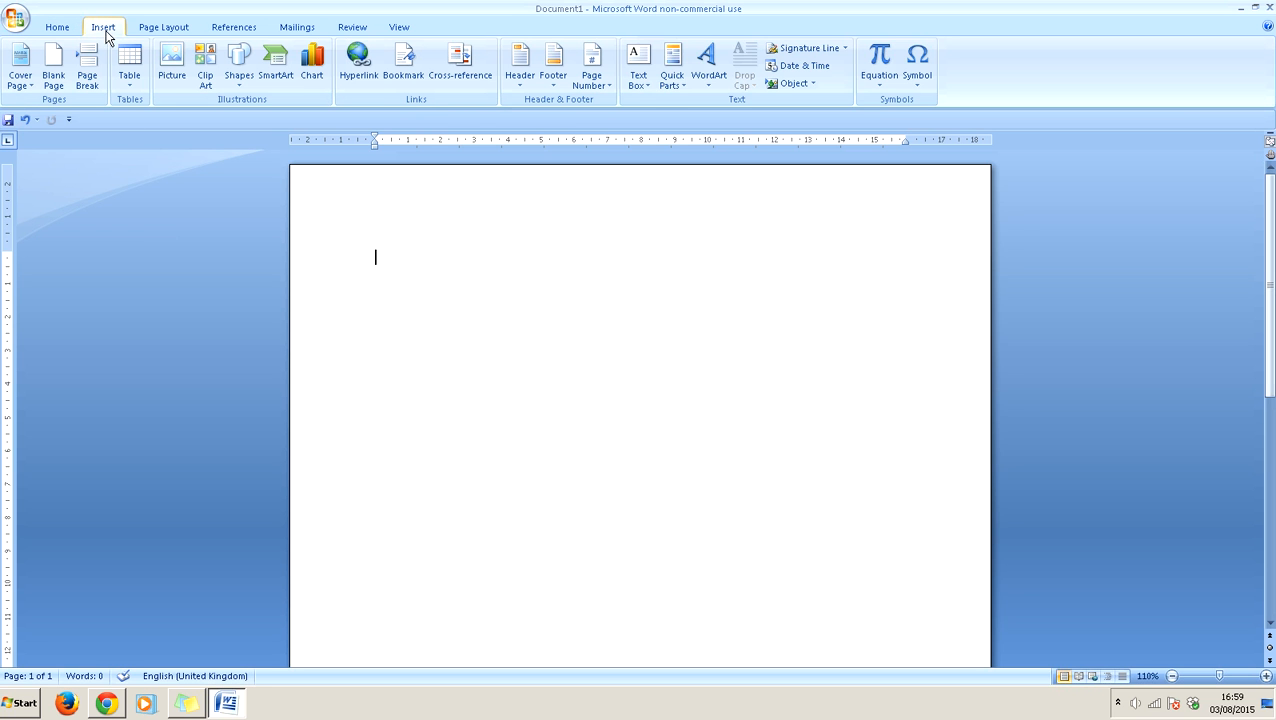
mouse_move(882, 70)
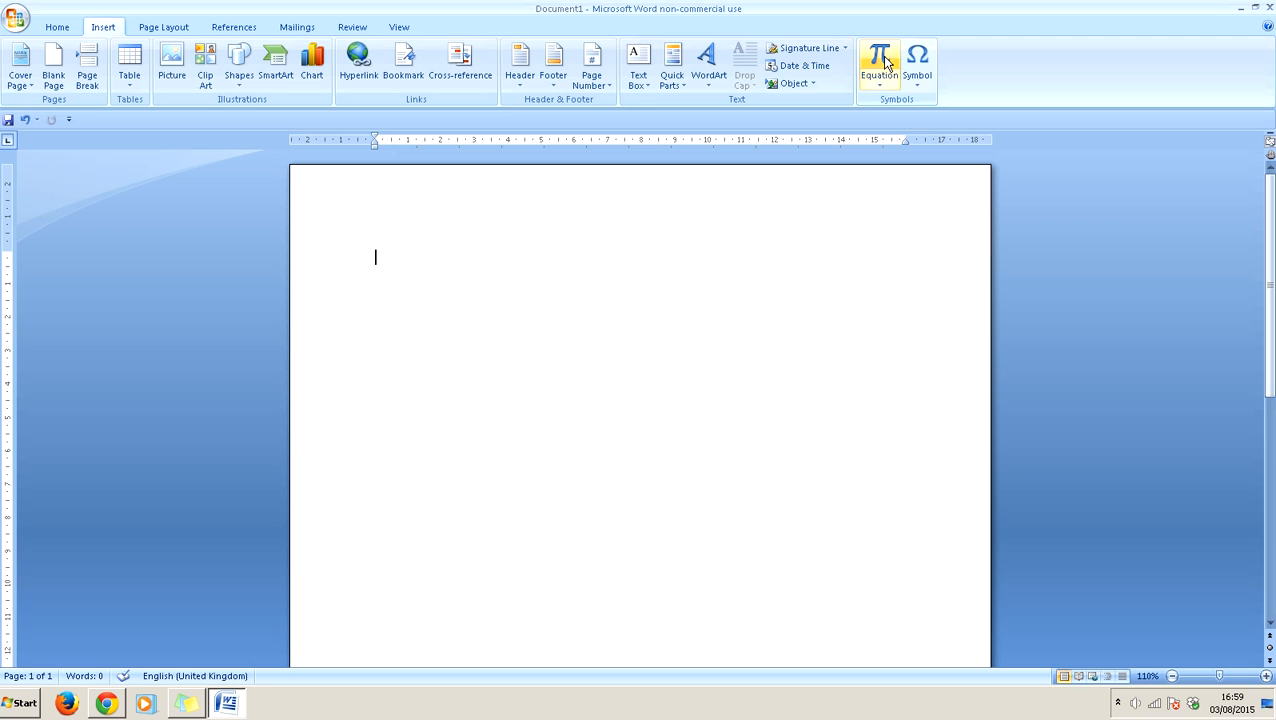
mouse_move(886, 62)
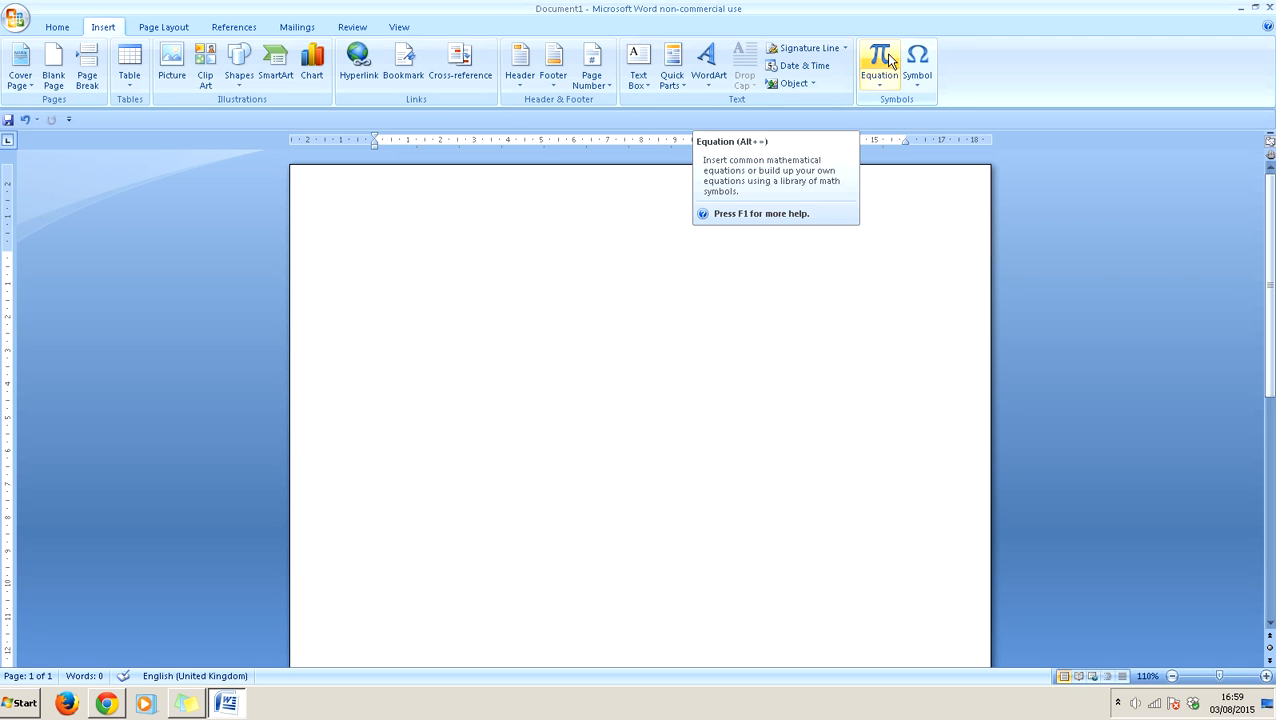
Step: Add an empty equation placeholder and browse the Script, Integral, Accent and Matrix galleries
click(876, 56)
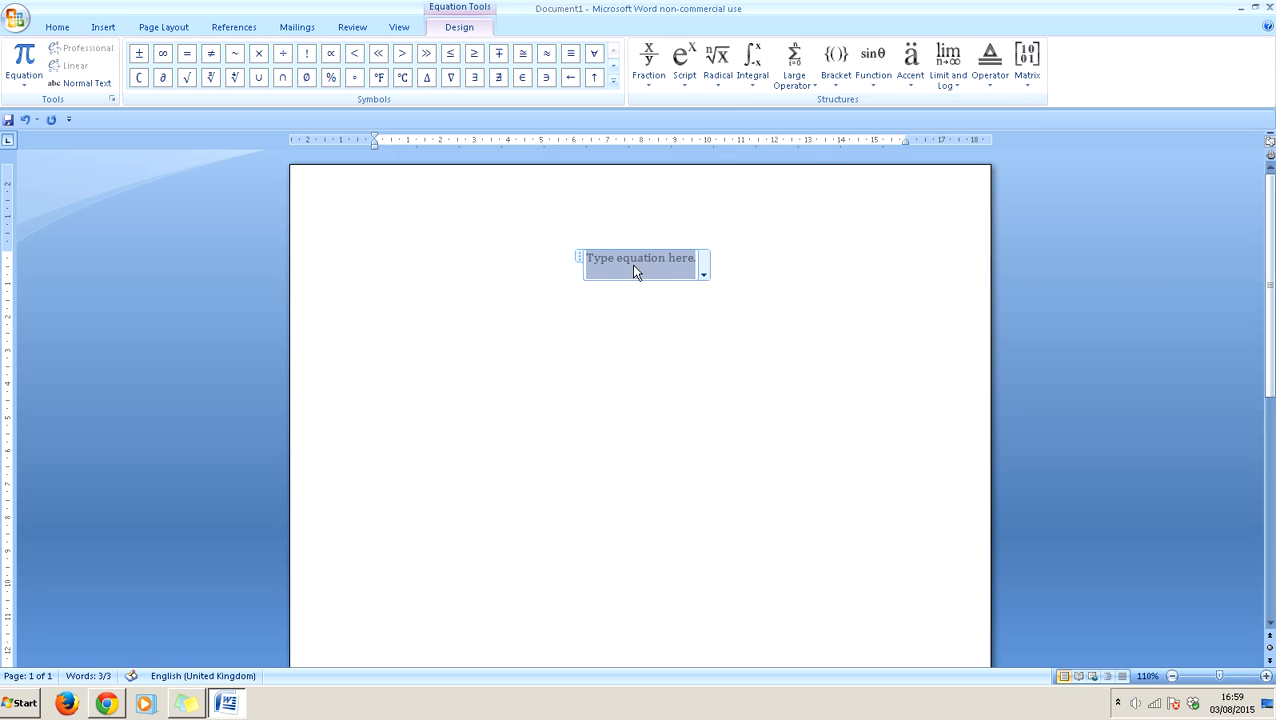
mouse_move(652, 58)
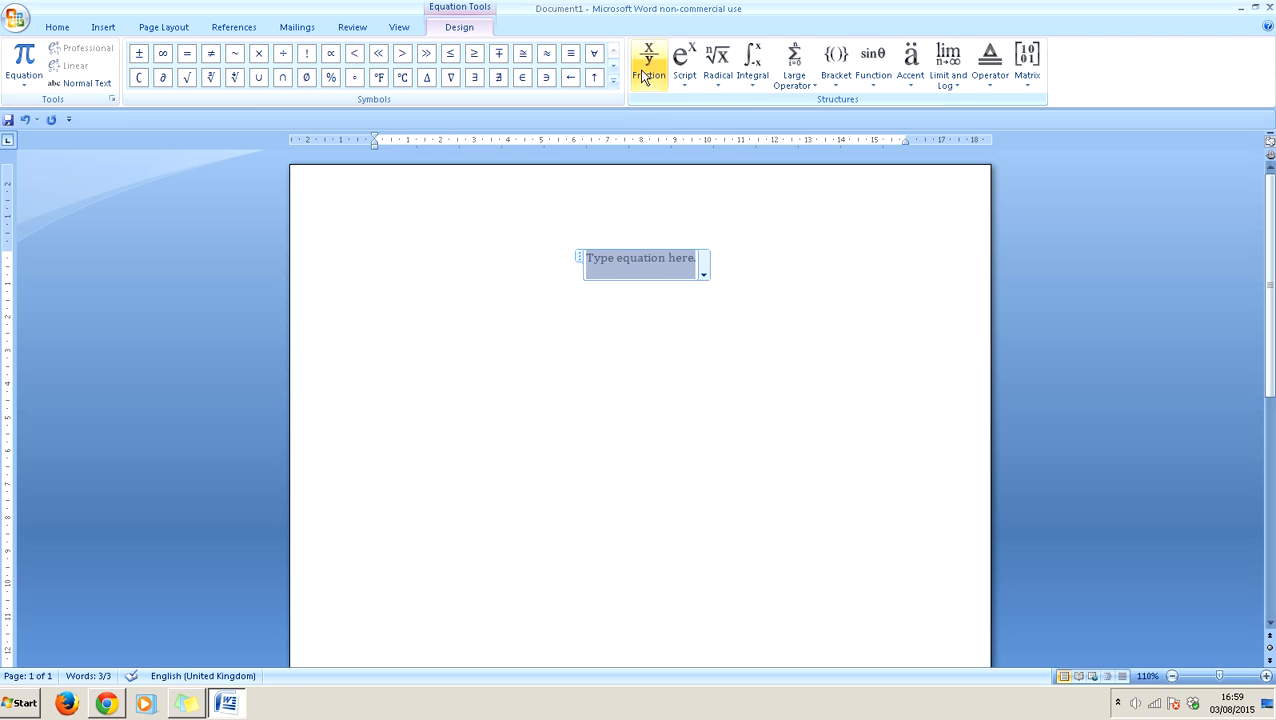
click(684, 60)
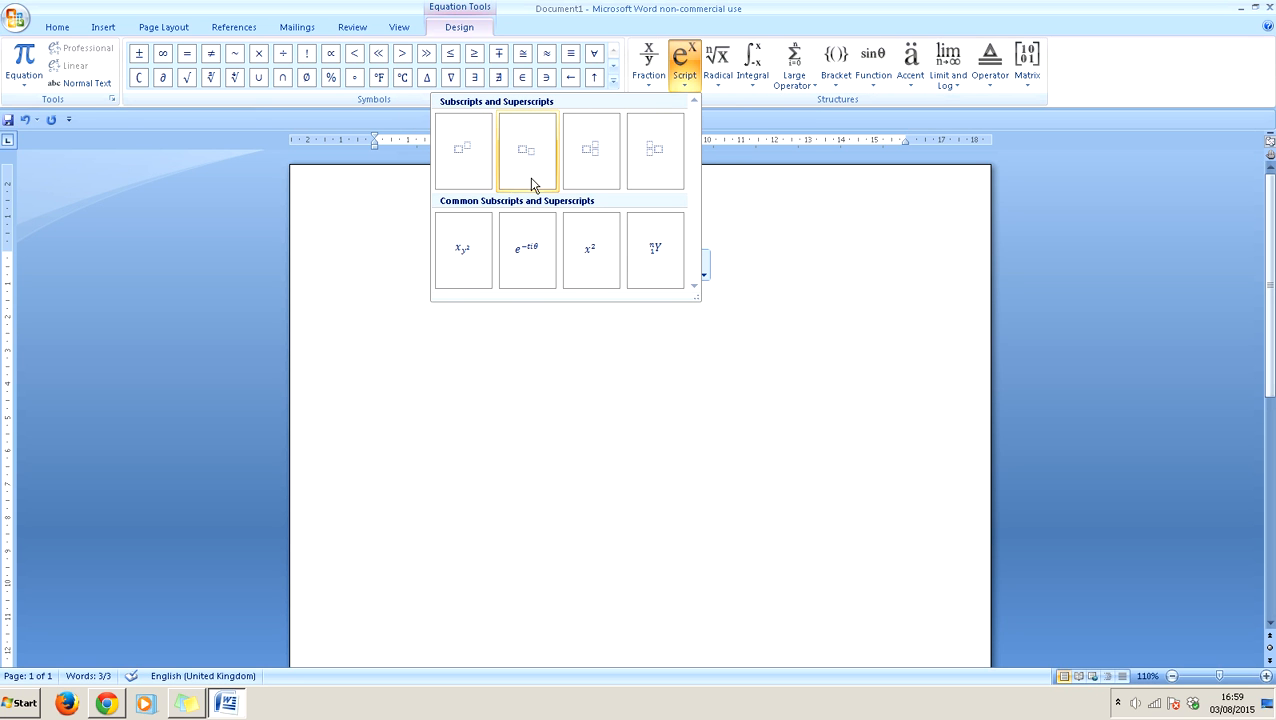
mouse_move(728, 76)
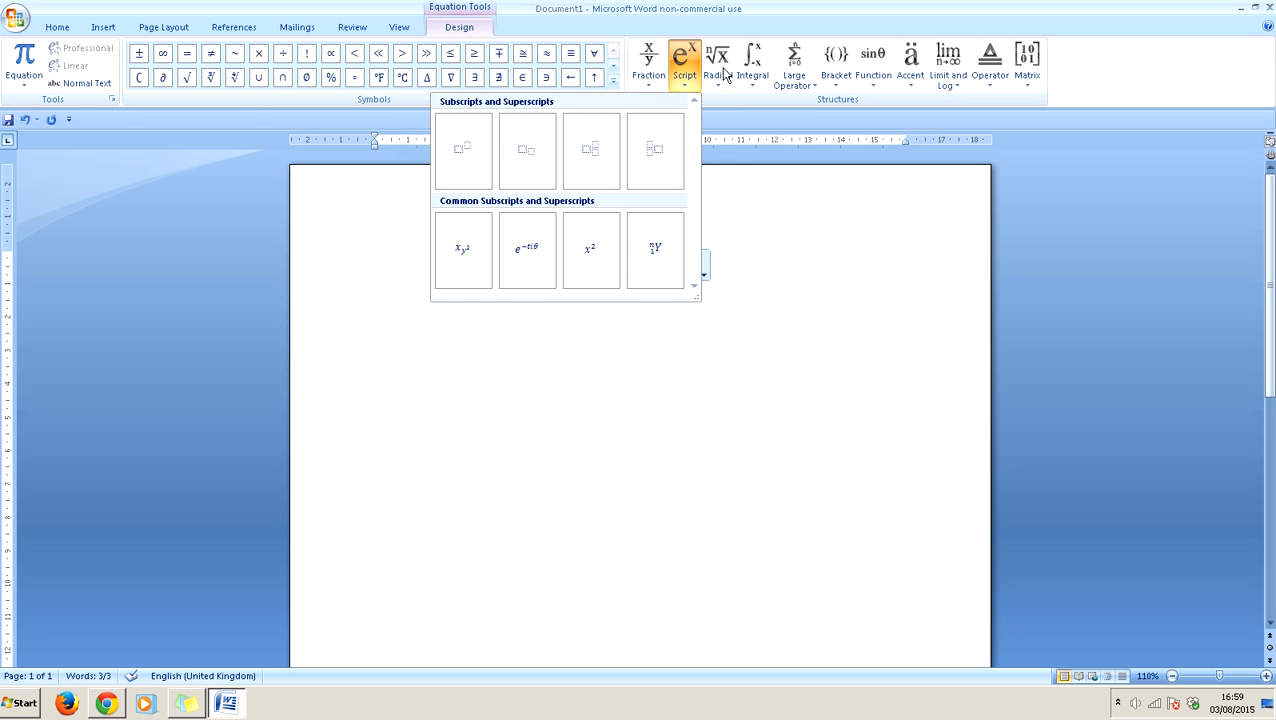
click(756, 56)
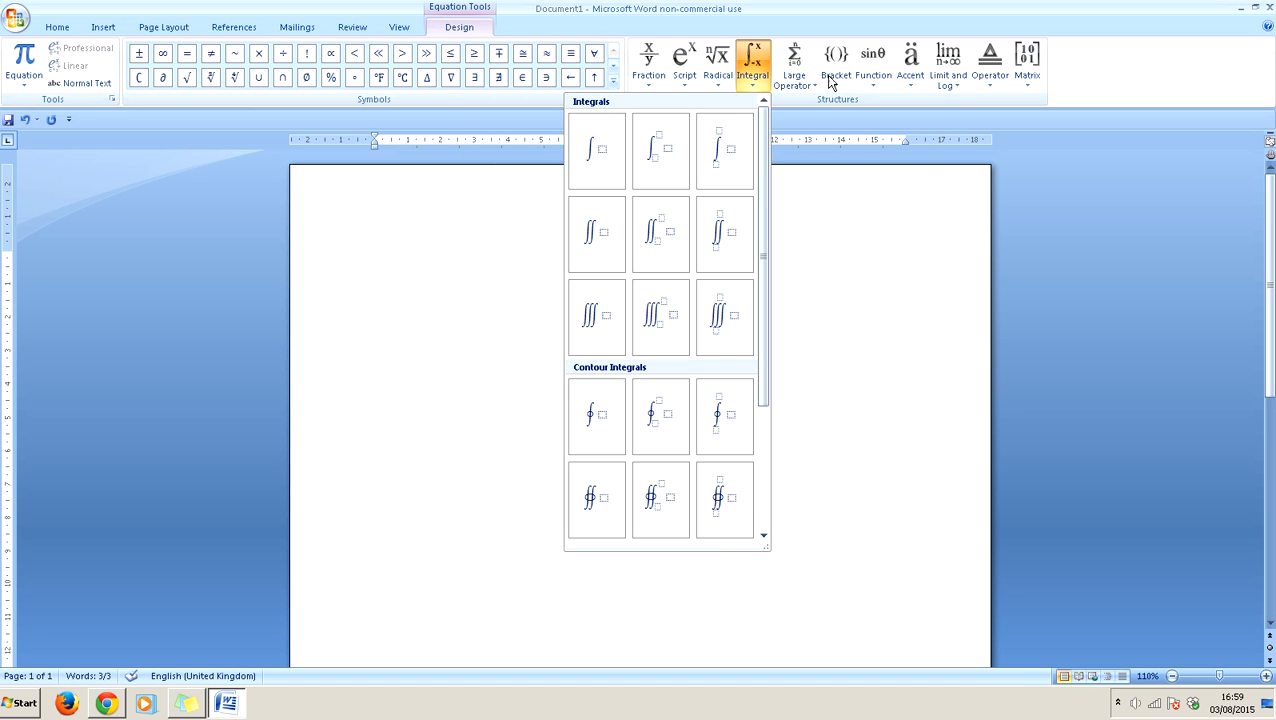
click(912, 54)
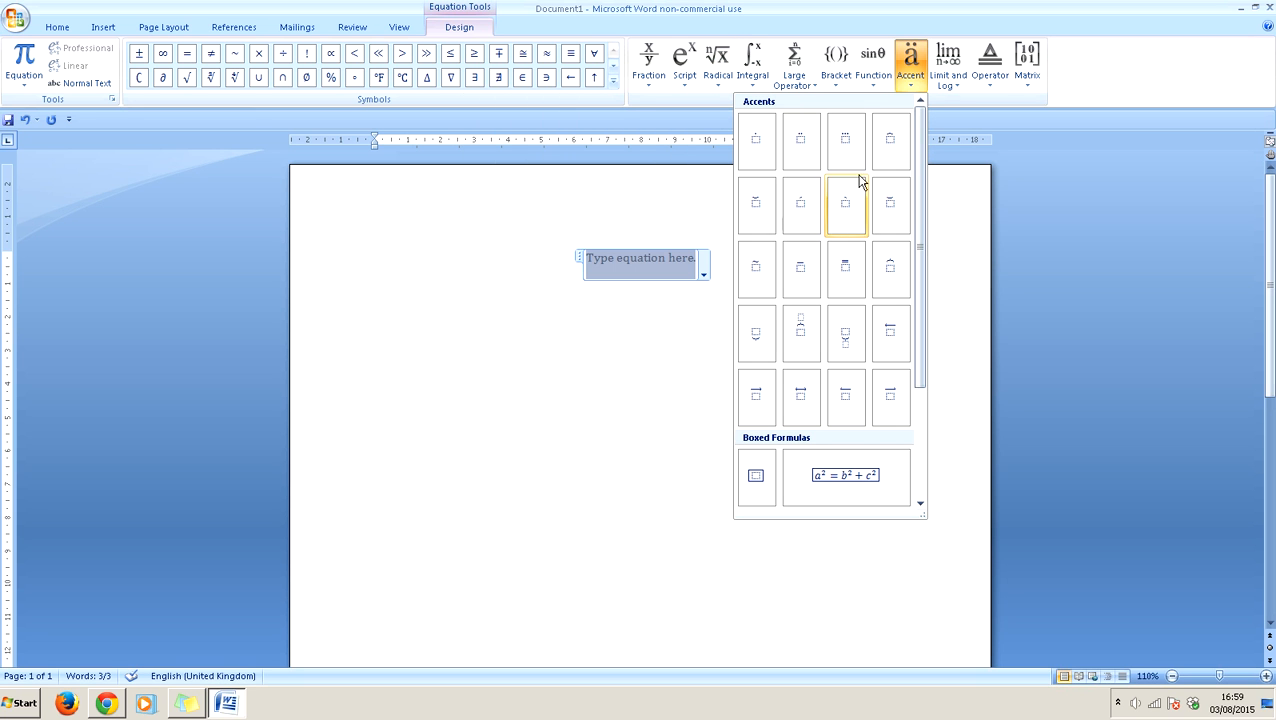
mouse_move(756, 156)
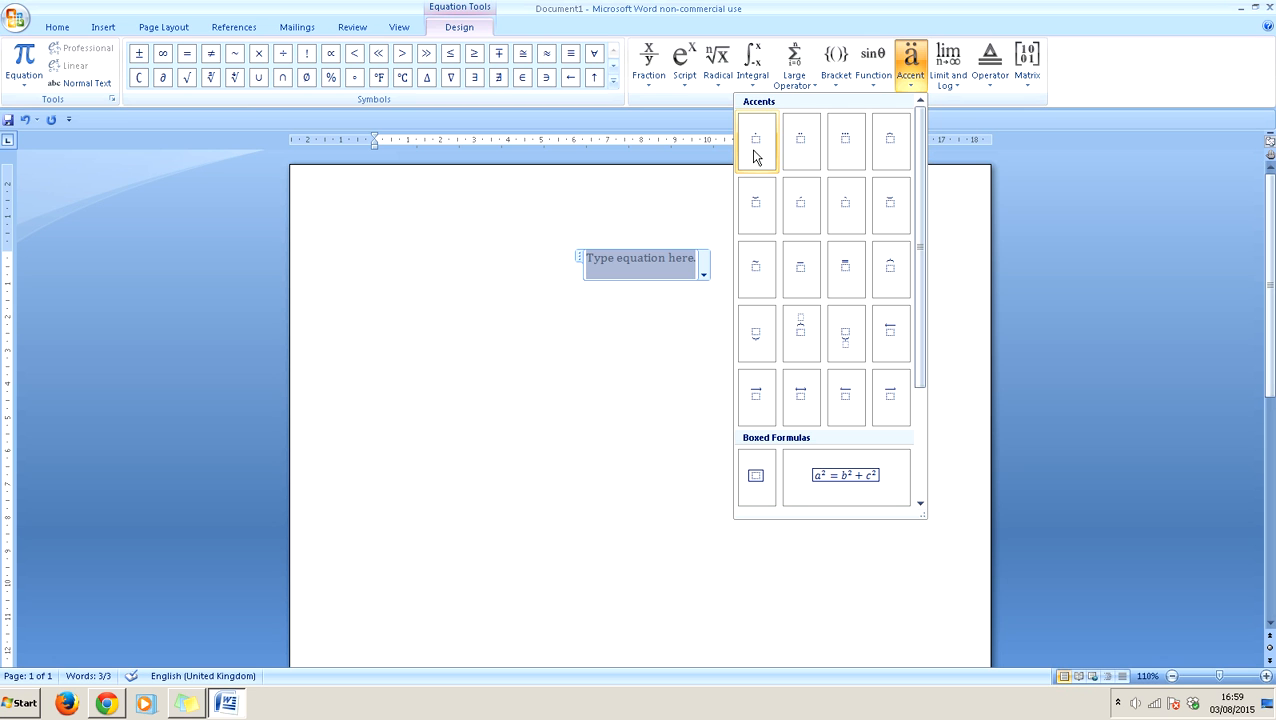
mouse_move(868, 96)
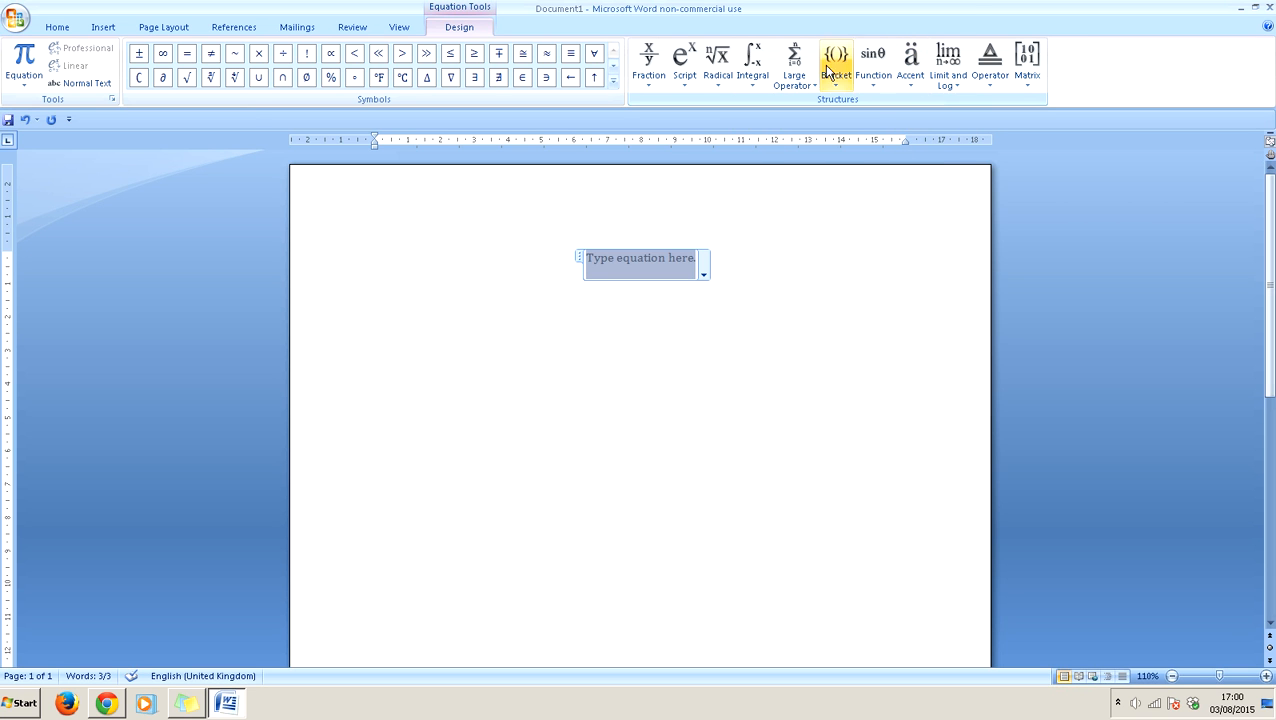
click(1028, 56)
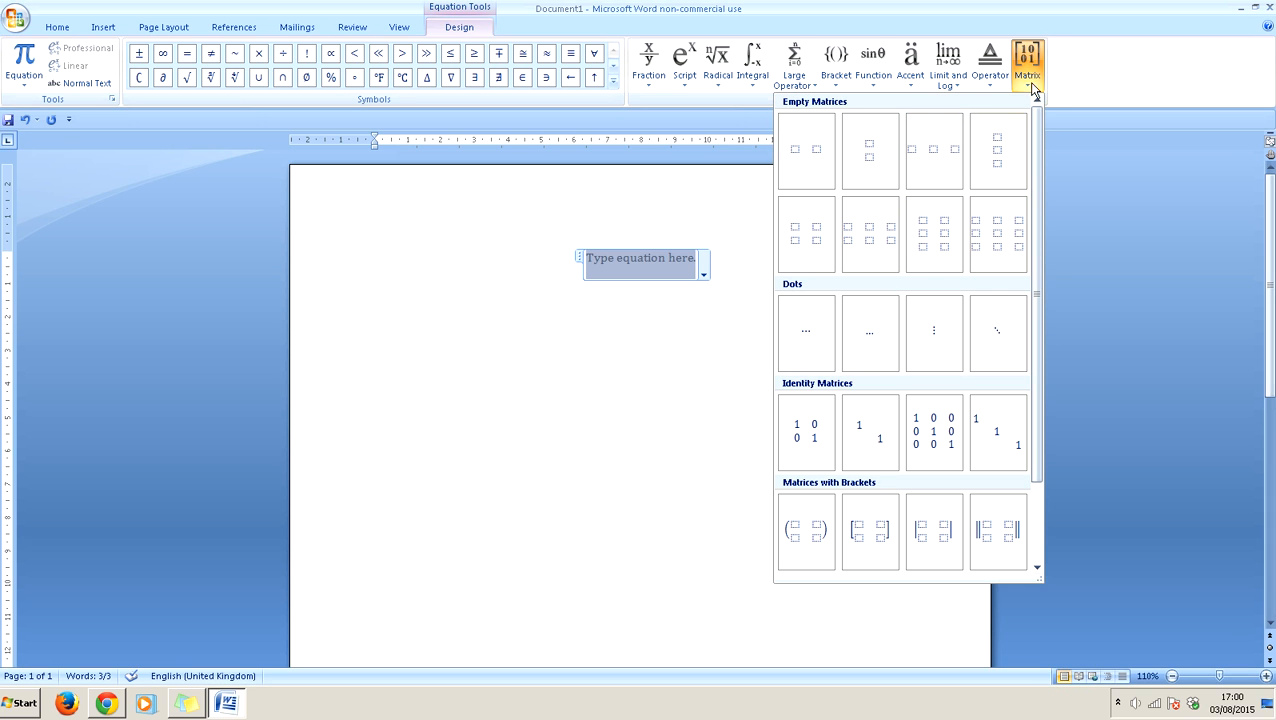
mouse_move(720, 60)
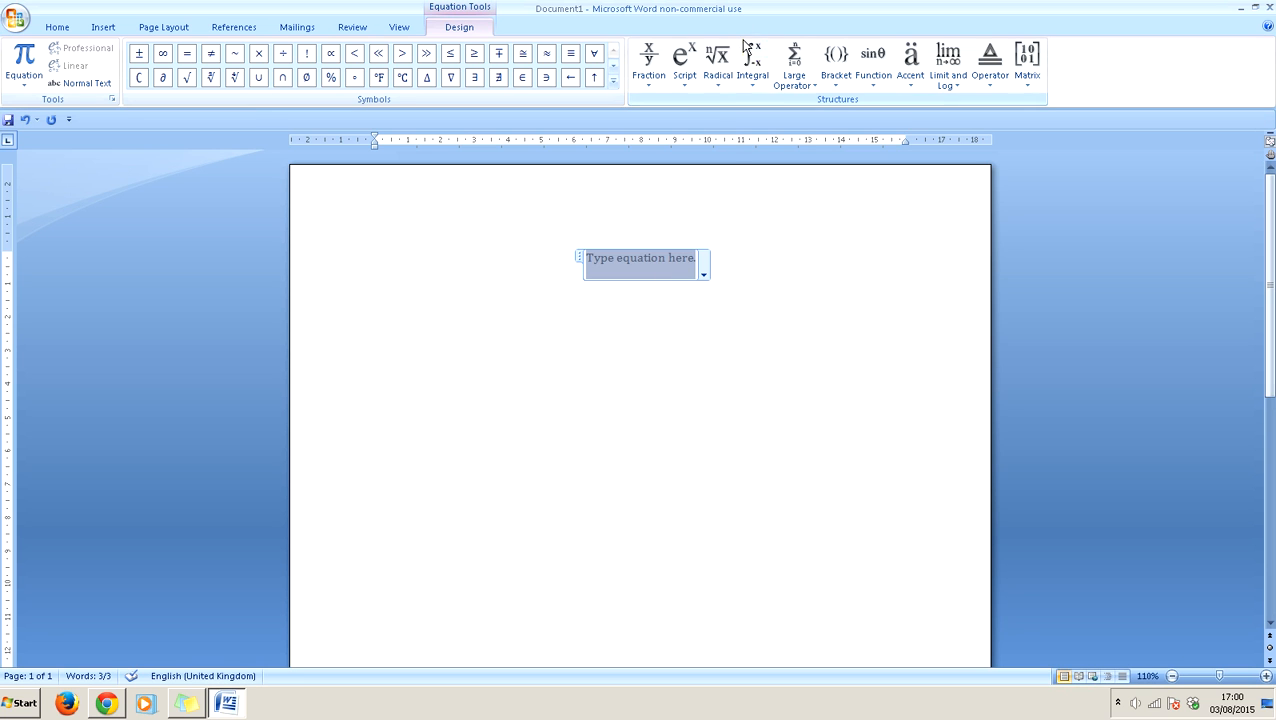
Step: Insert a square root and nest an empty stacked fraction inside it
click(720, 58)
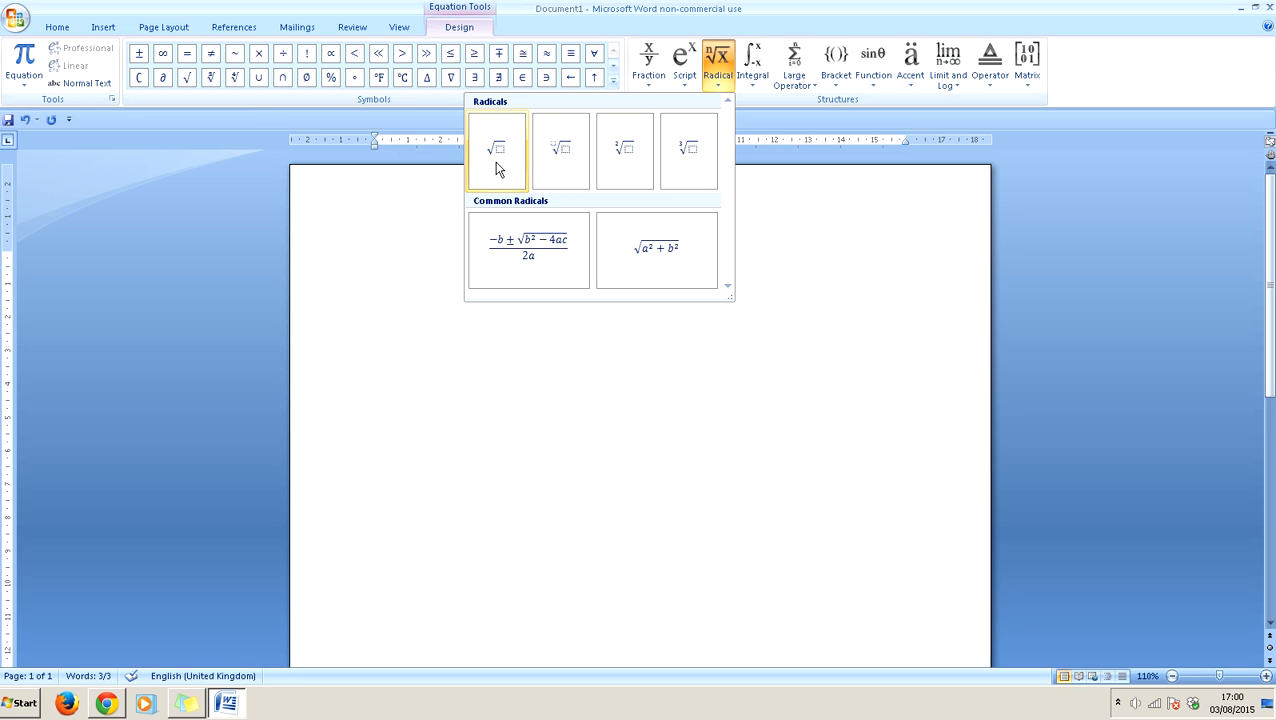
click(492, 148)
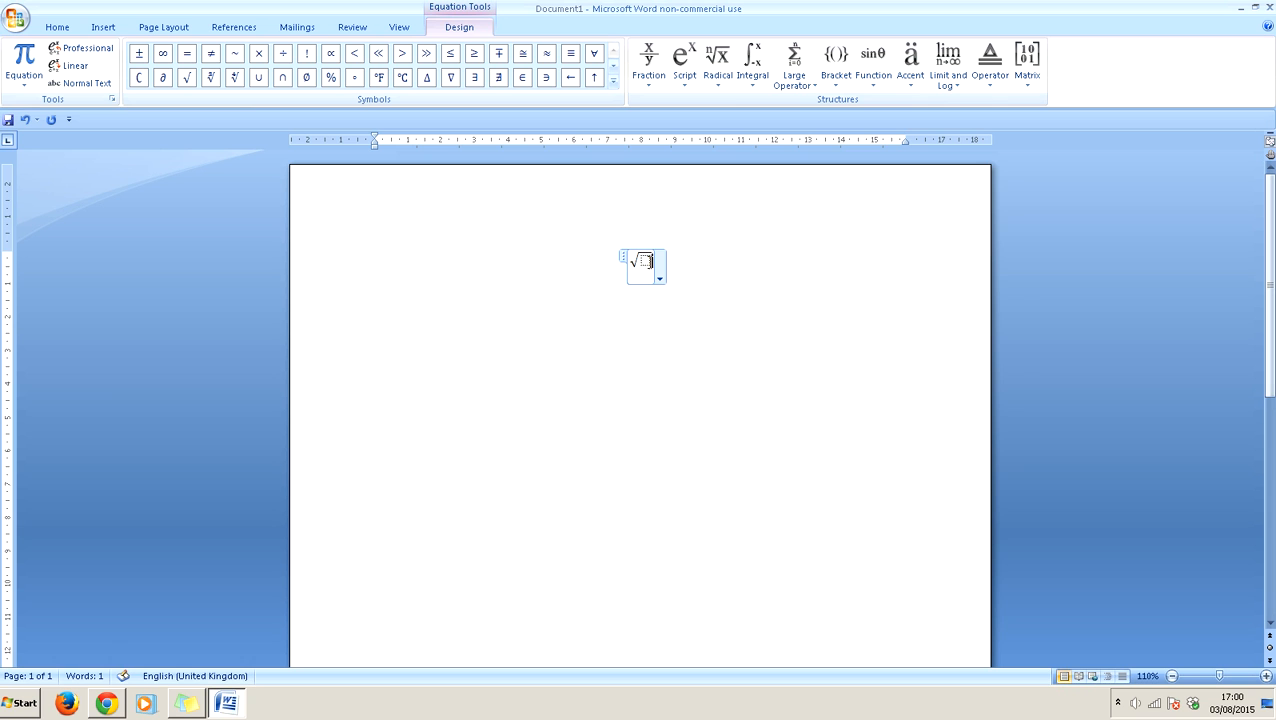
click(648, 60)
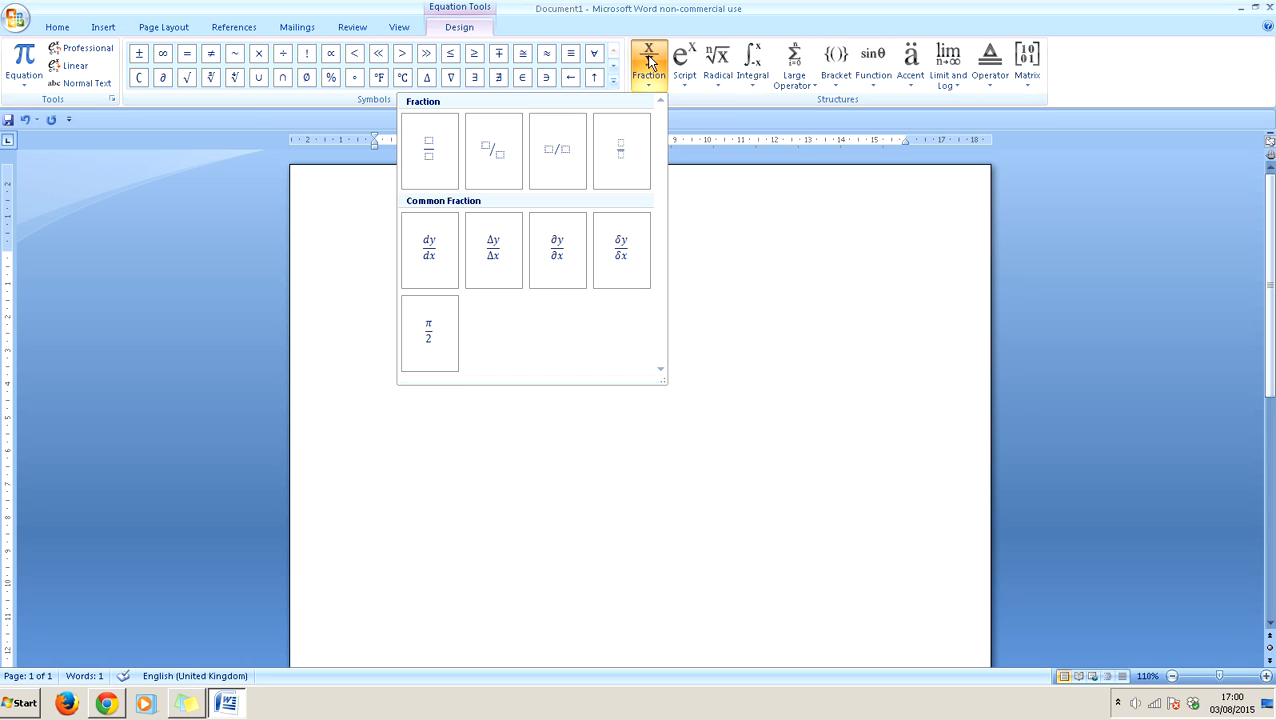
click(428, 150)
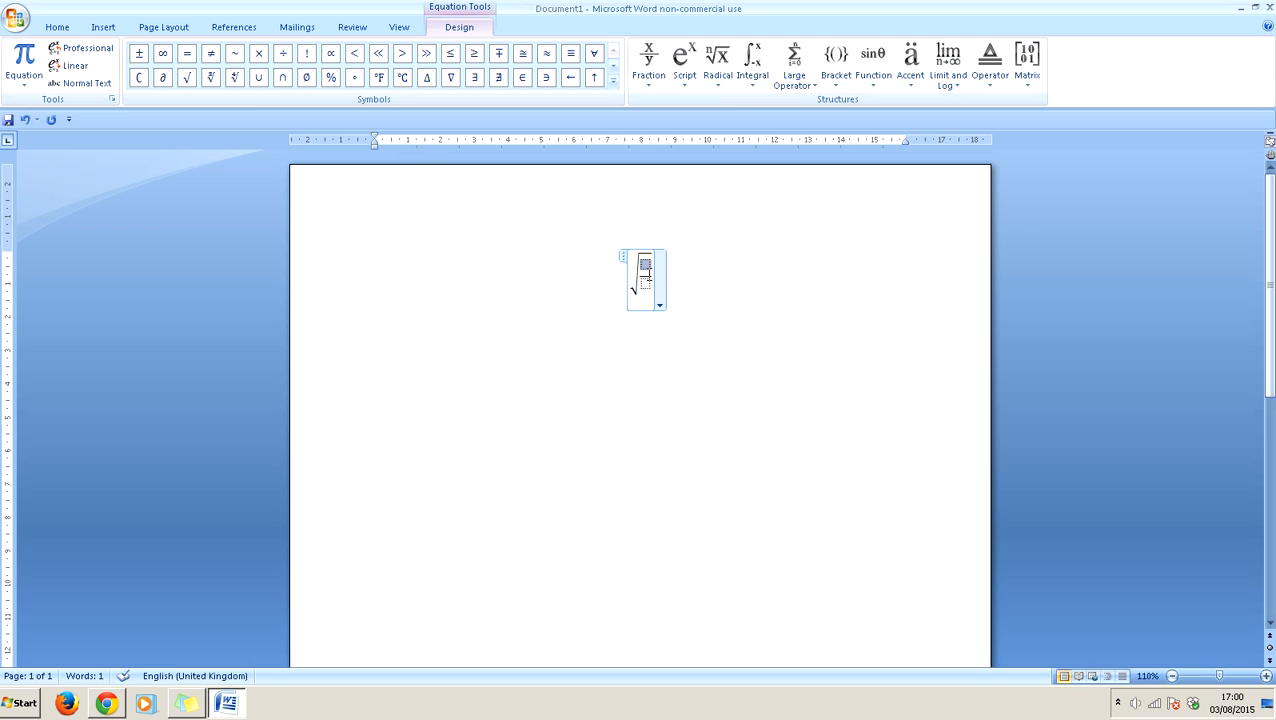
click(794, 60)
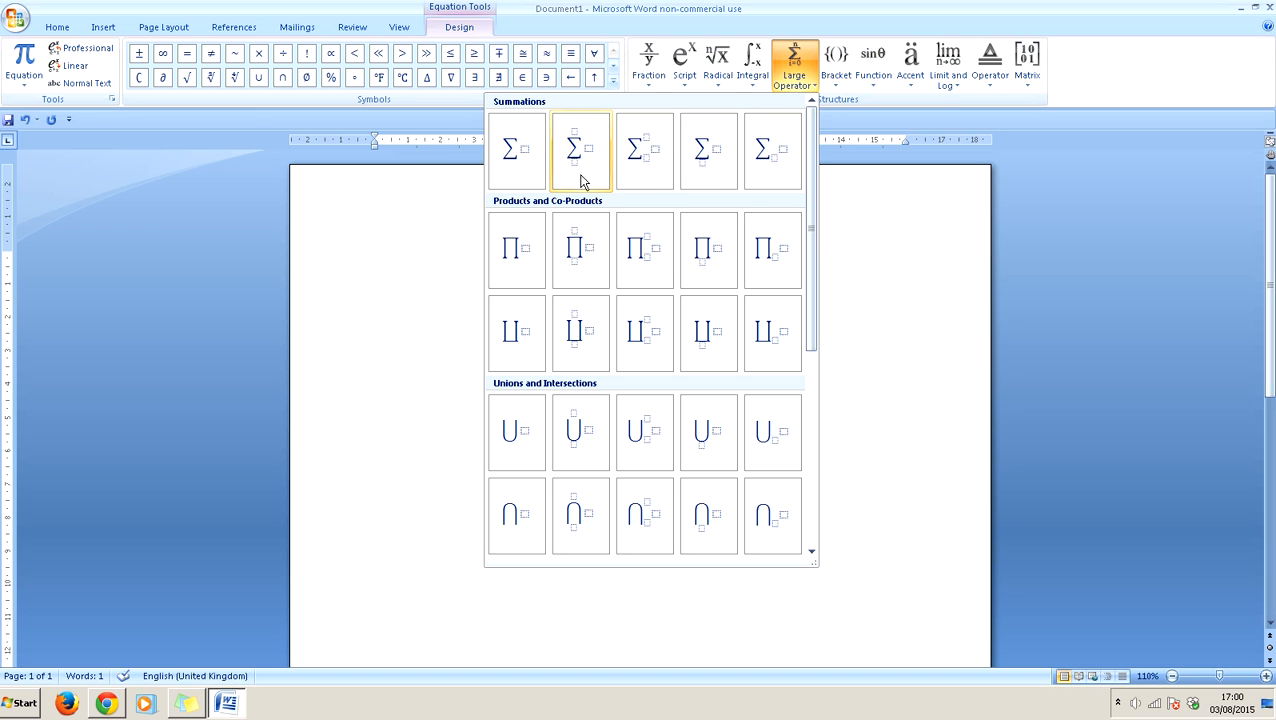
mouse_move(600, 150)
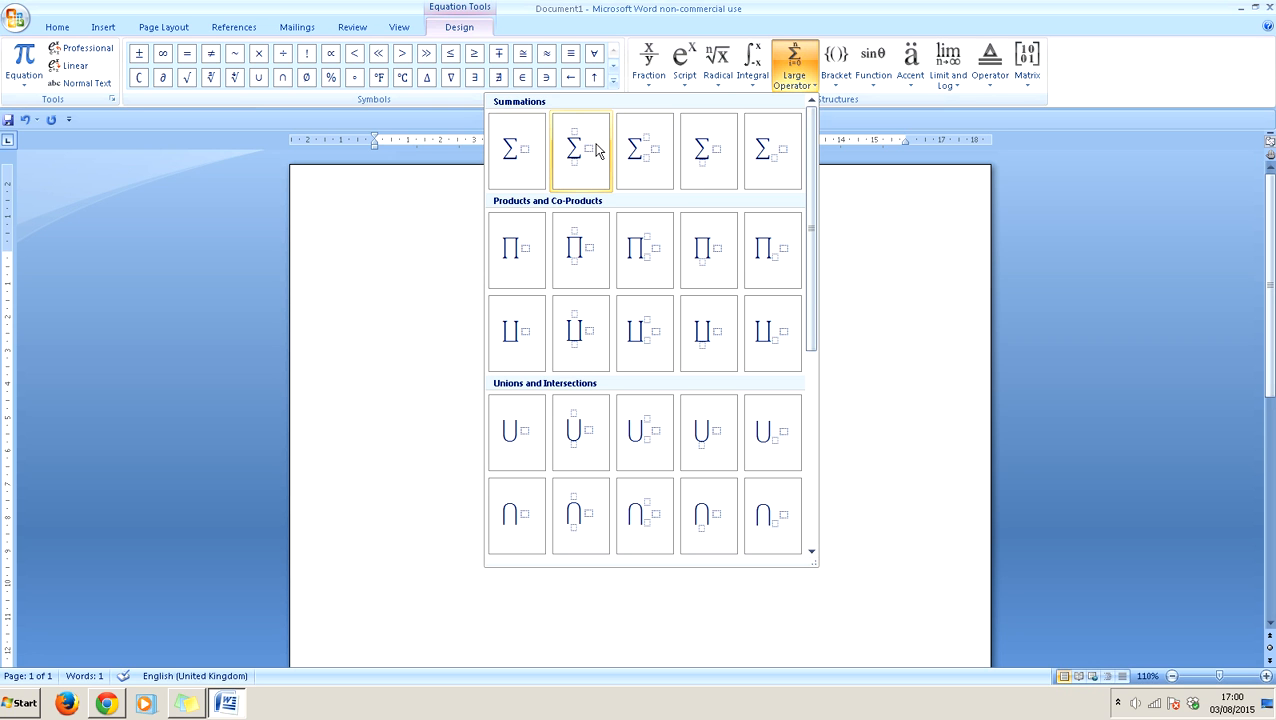
Step: Place a summation with limits i = 1 to N in the fraction's numerator
click(580, 150)
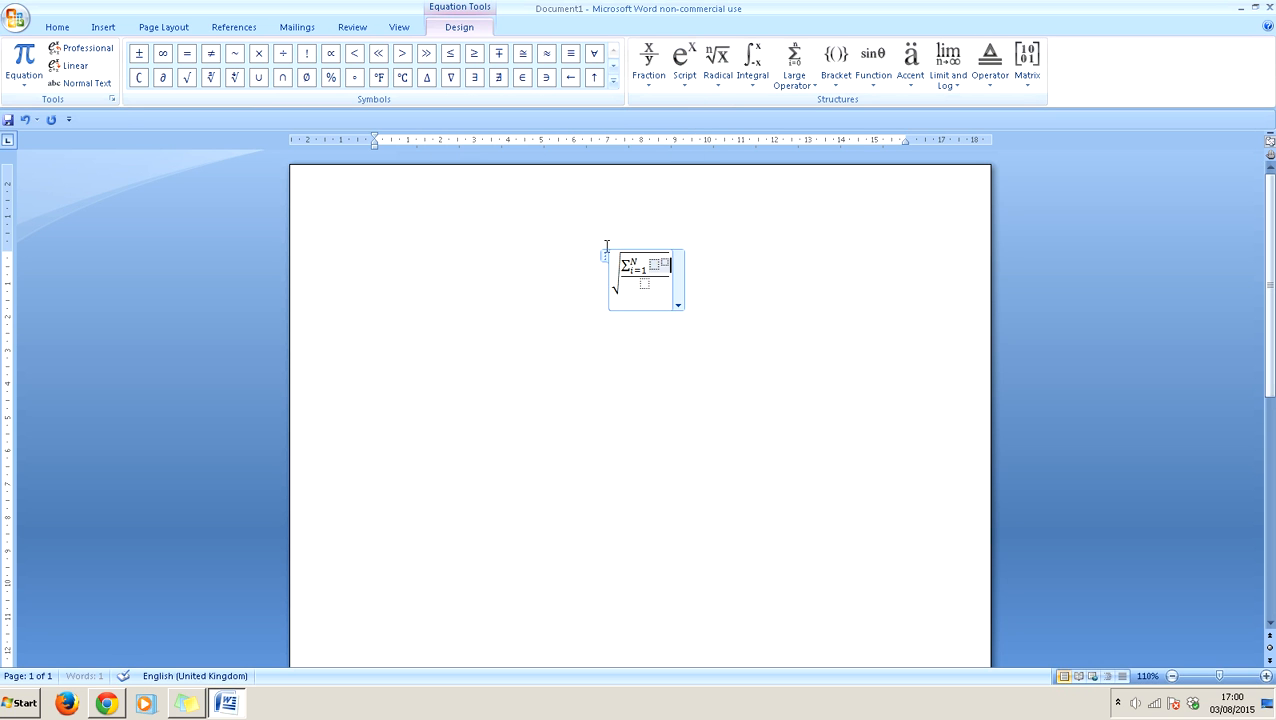
text(0)
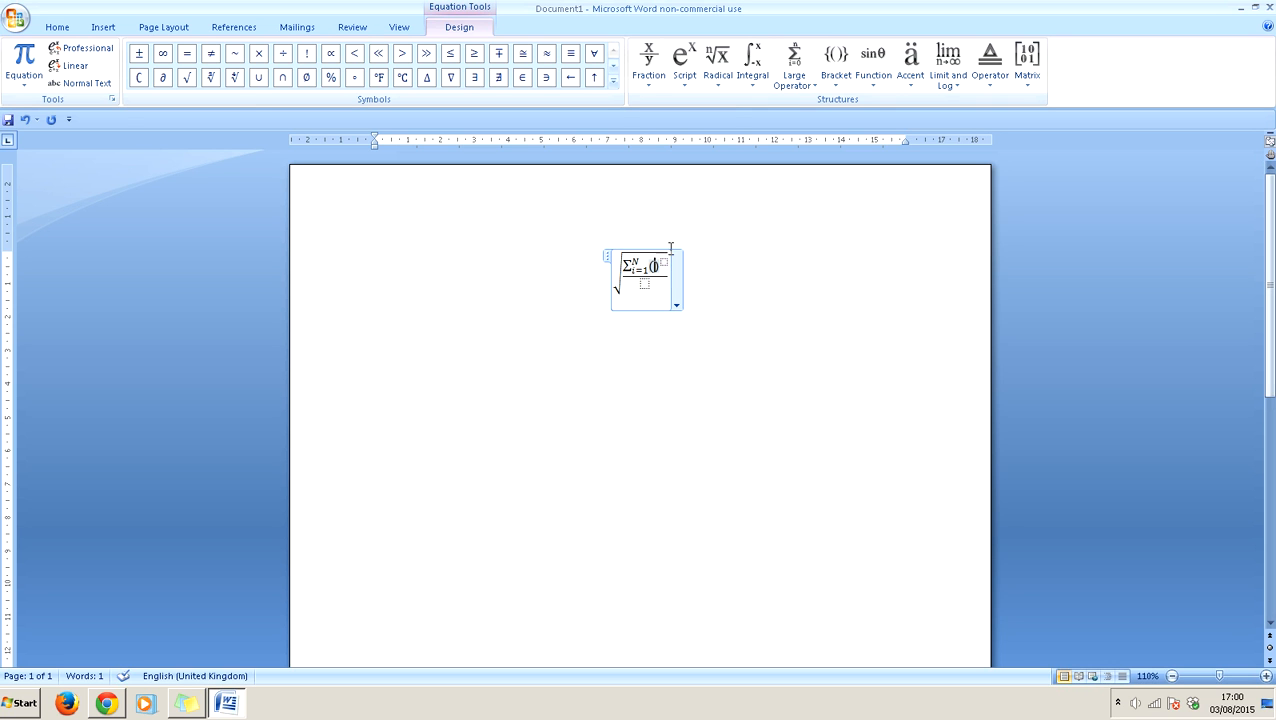
click(684, 60)
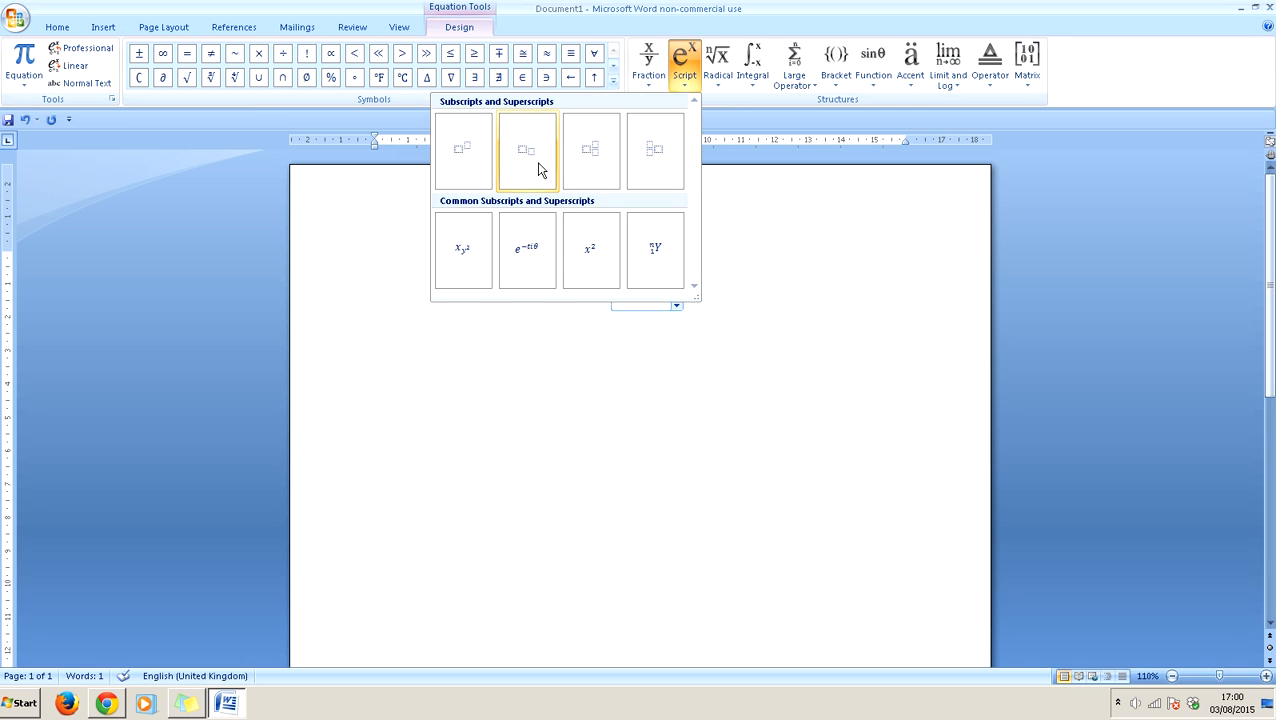
Step: Add the squared bracketed difference after the summation, with a bar accent over x
click(528, 150)
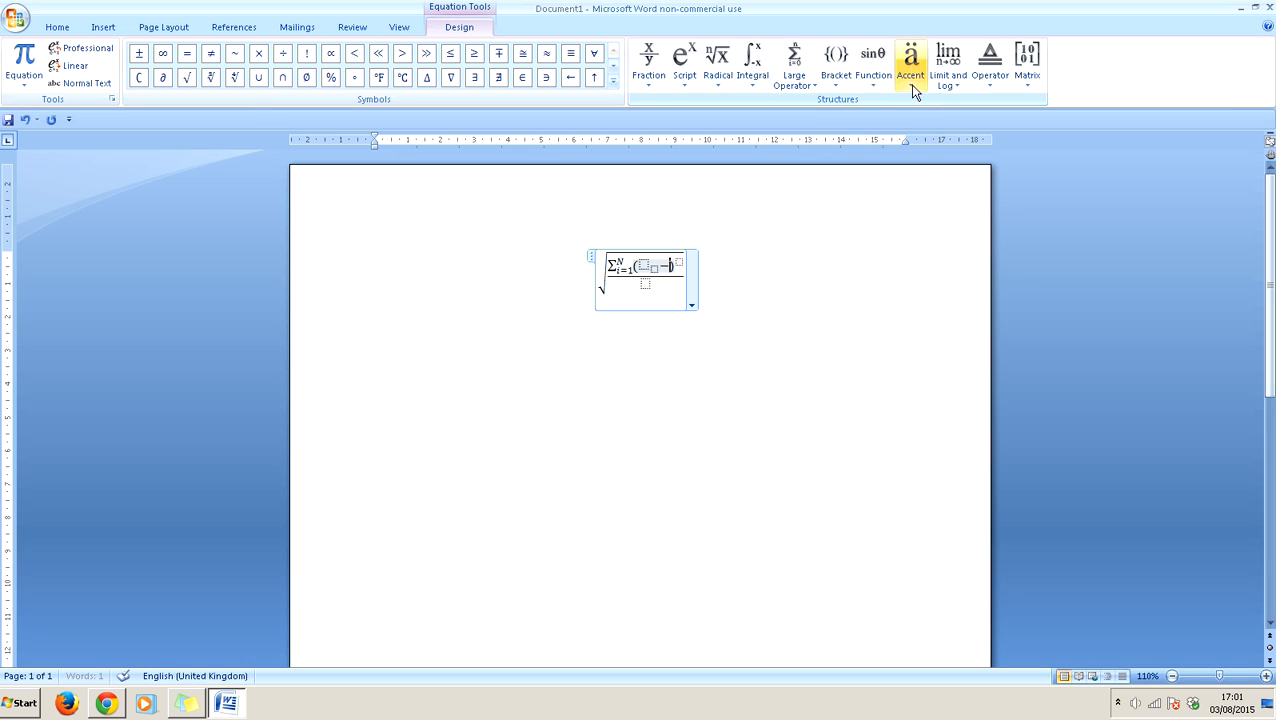
click(912, 52)
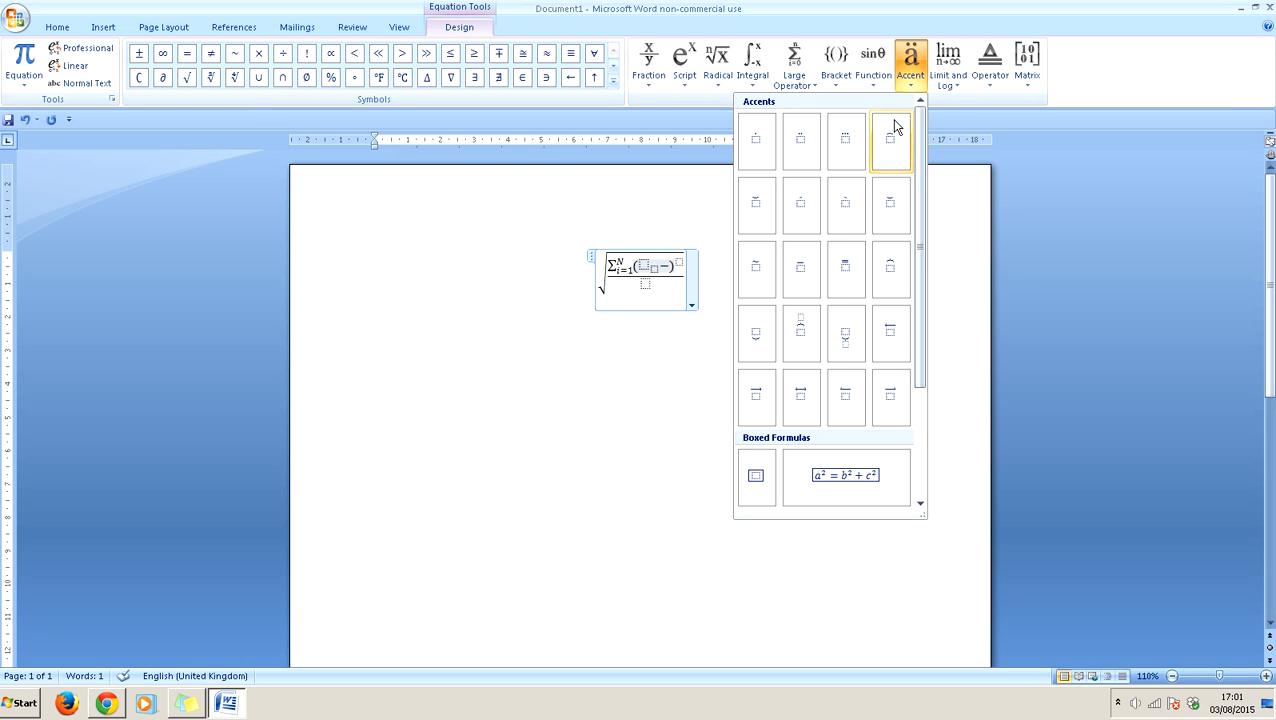
click(892, 138)
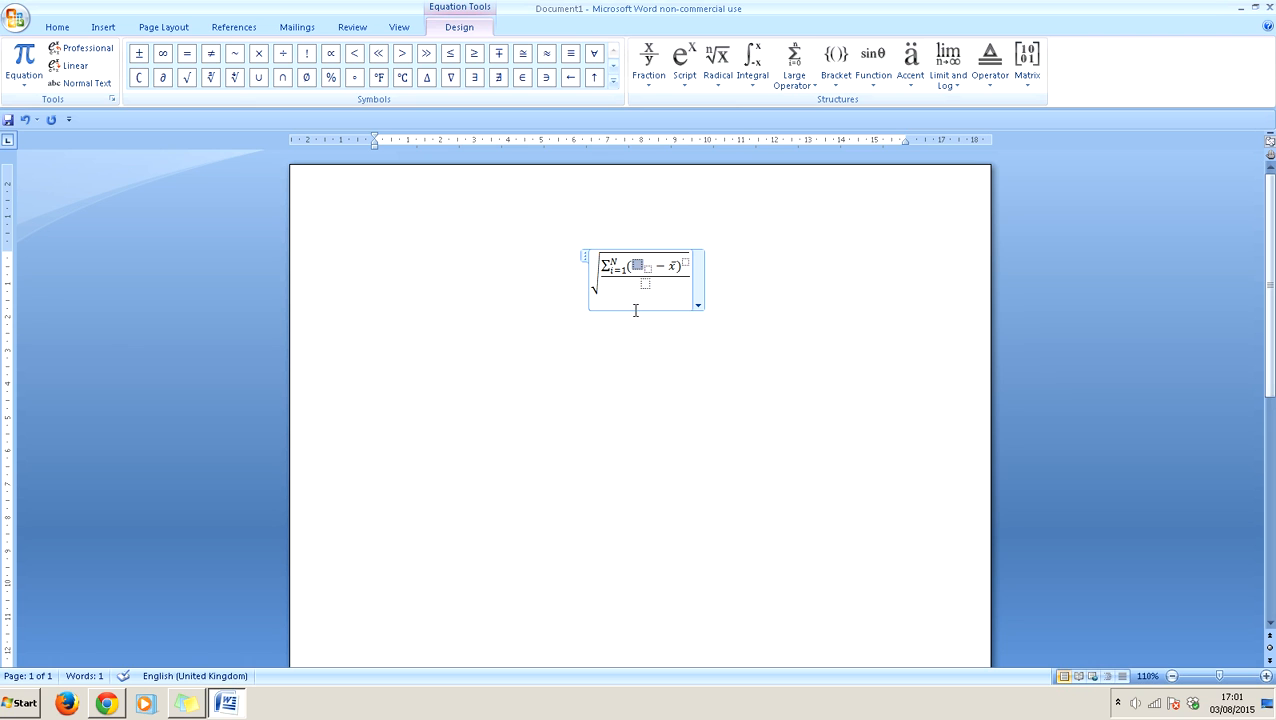
Step: Fill in x_i in the difference and N − 1 in the denominator
text(x_i)
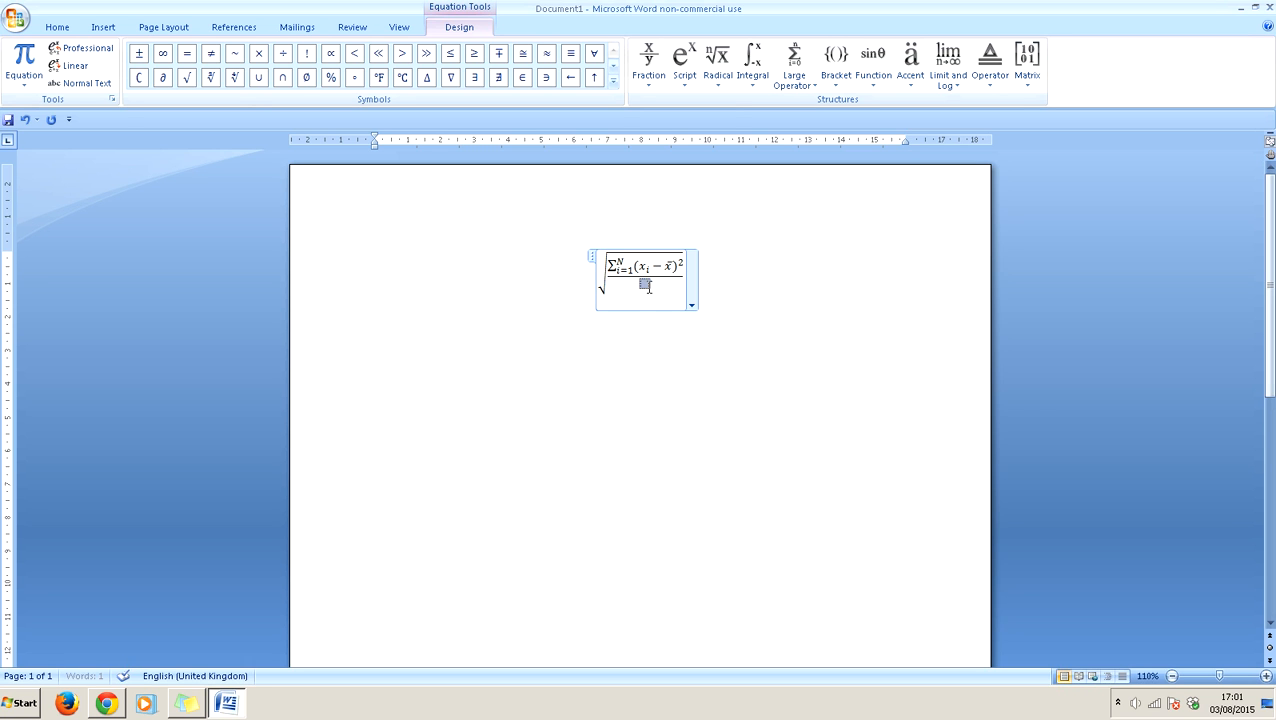
text(N −)
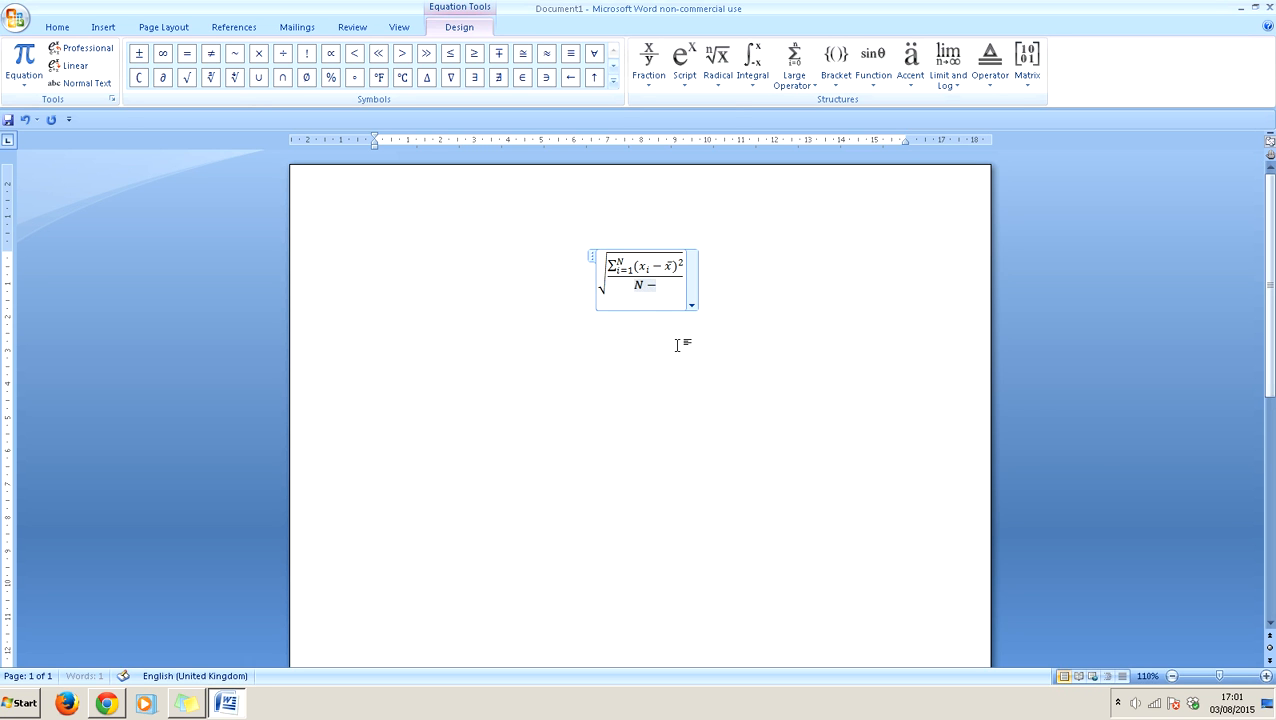
text(1)
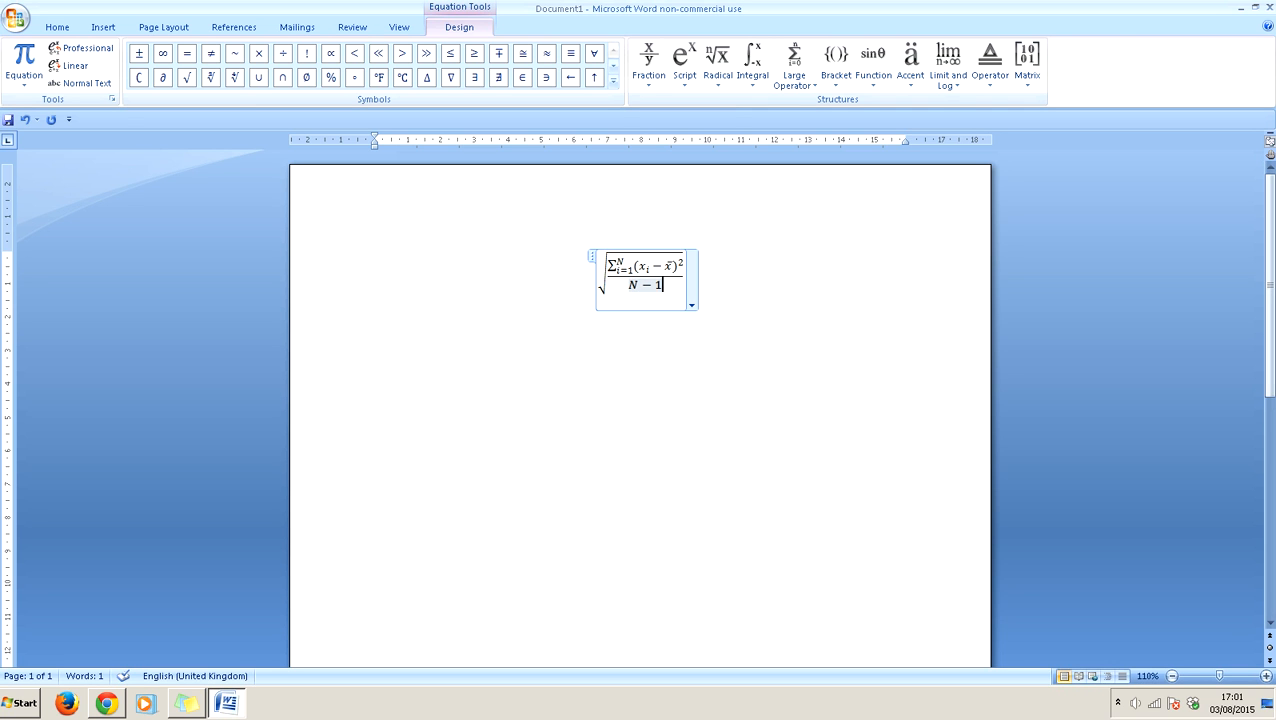